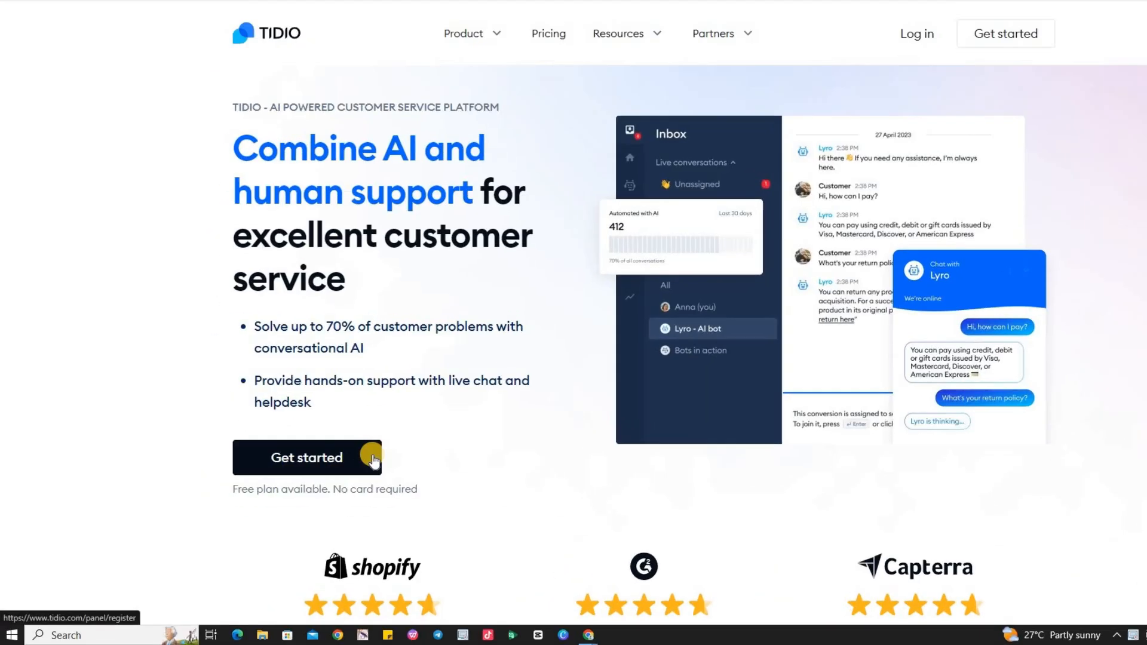
Scroll the Tidio homepage and choose 'Get started' to reach the free sign-up form.
scroll(down, 3)
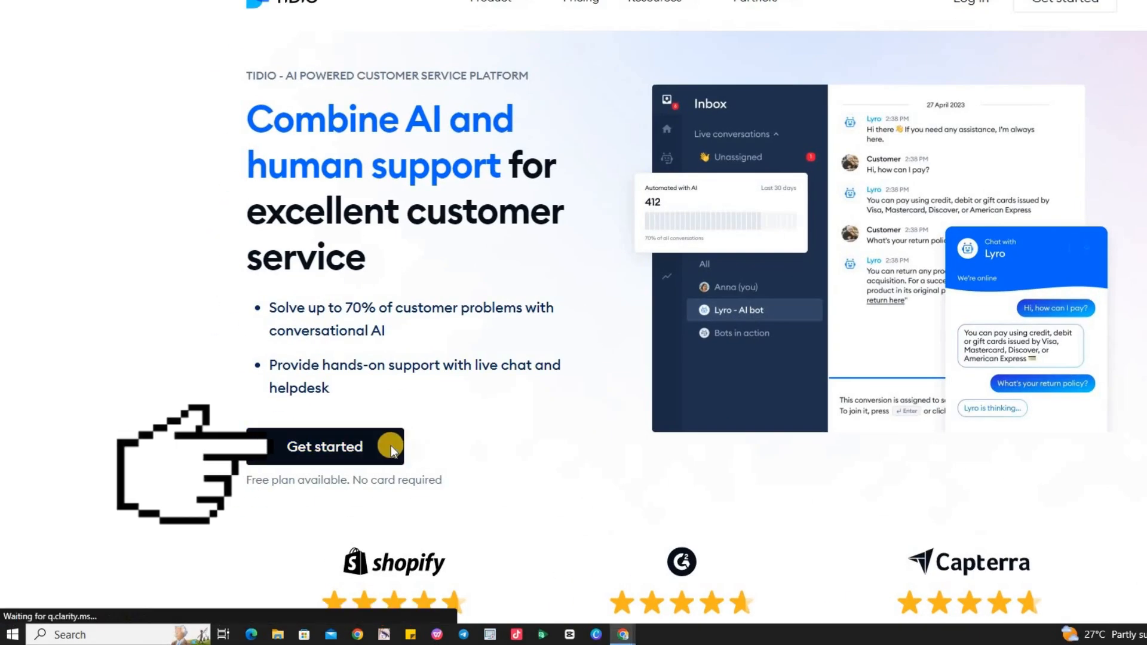
click(325, 446)
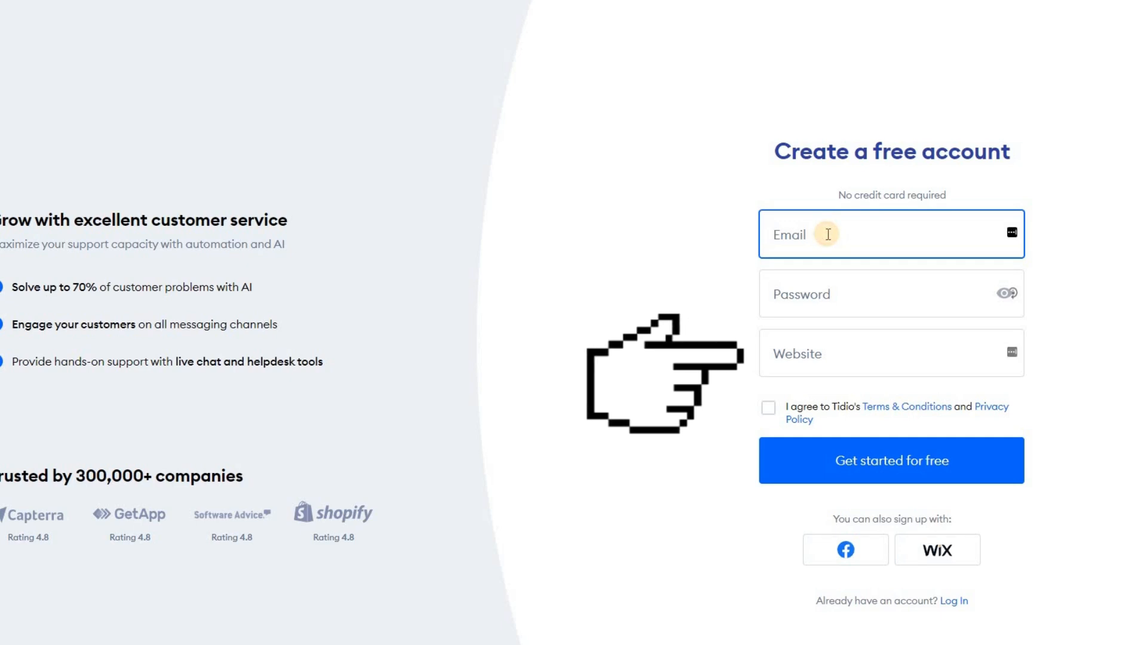
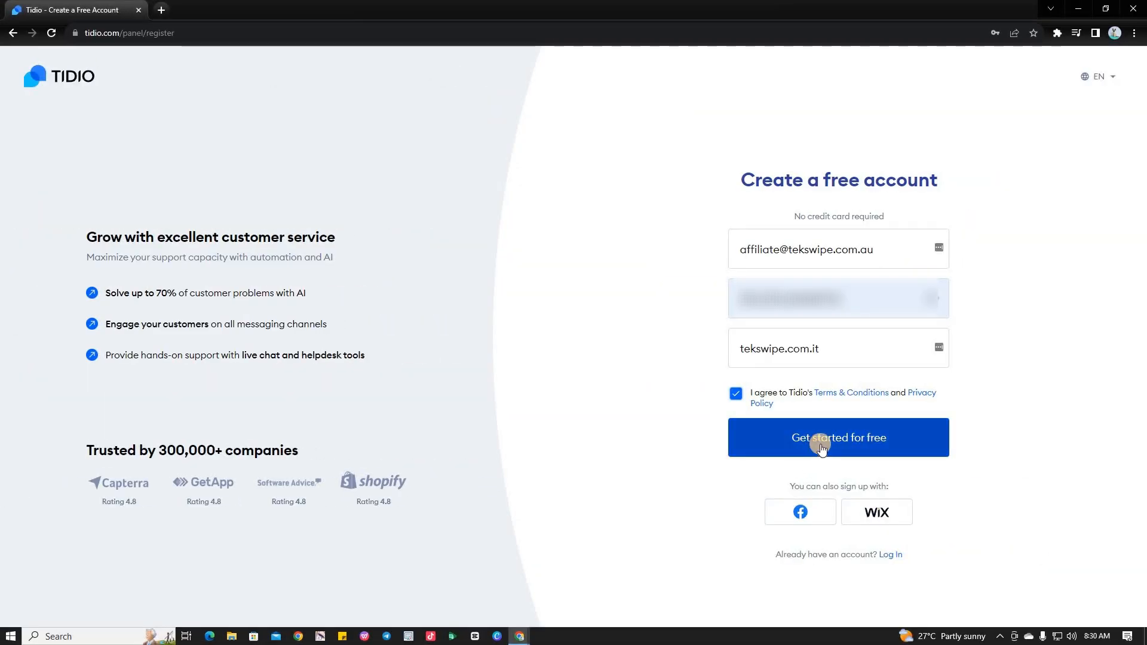
Enter the email, password and website, accept the terms, and submit 'Get started for free'.
click(838, 437)
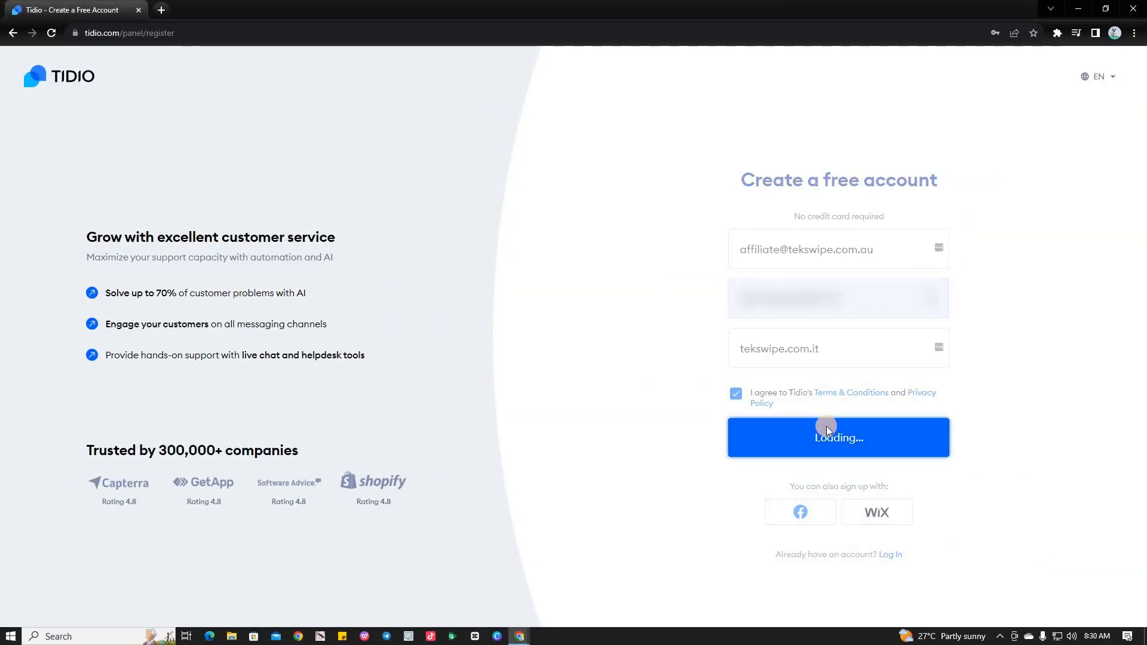
click(838, 437)
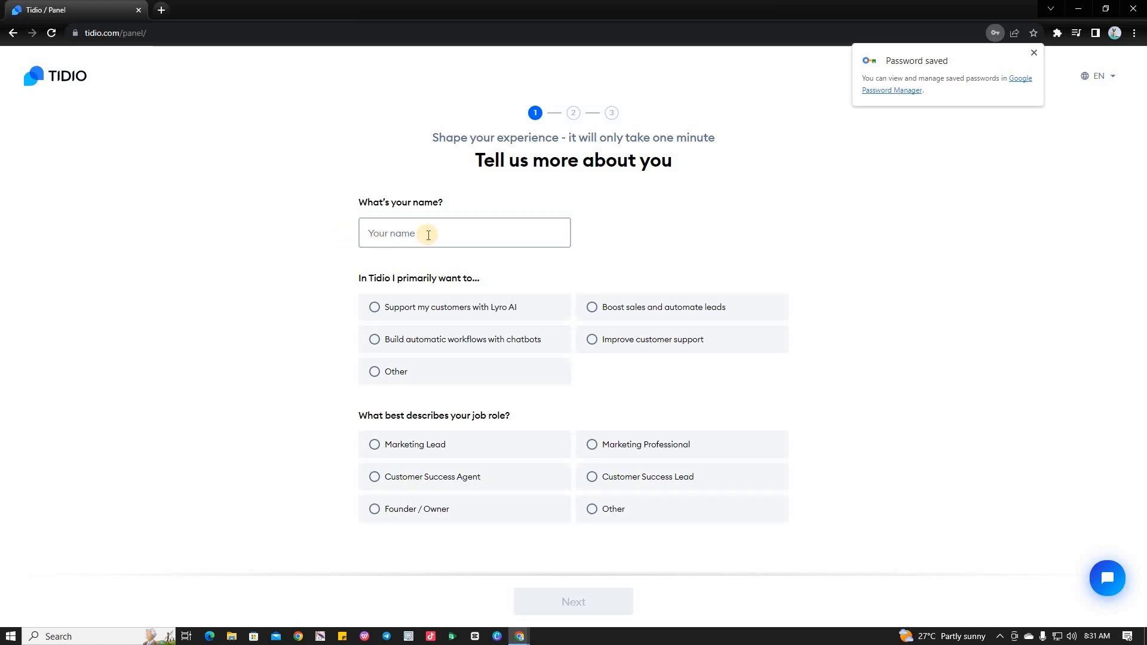
Answer the onboarding questionnaire, choosing ASAP, Email and Blog as the source, and submit.
click(573, 601)
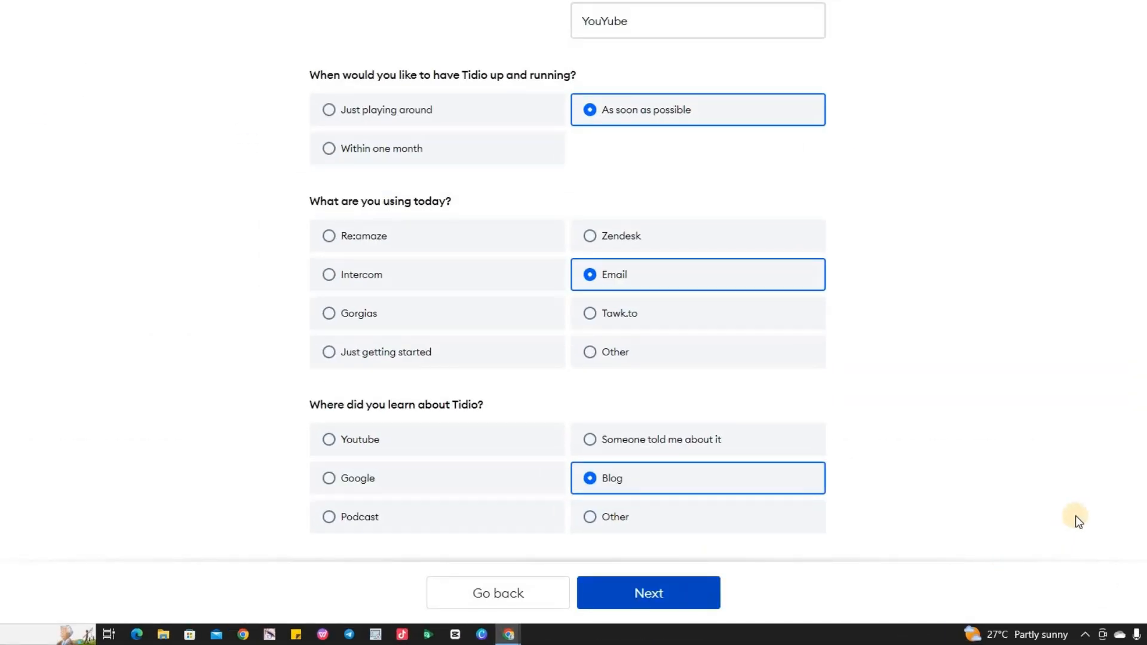
click(648, 592)
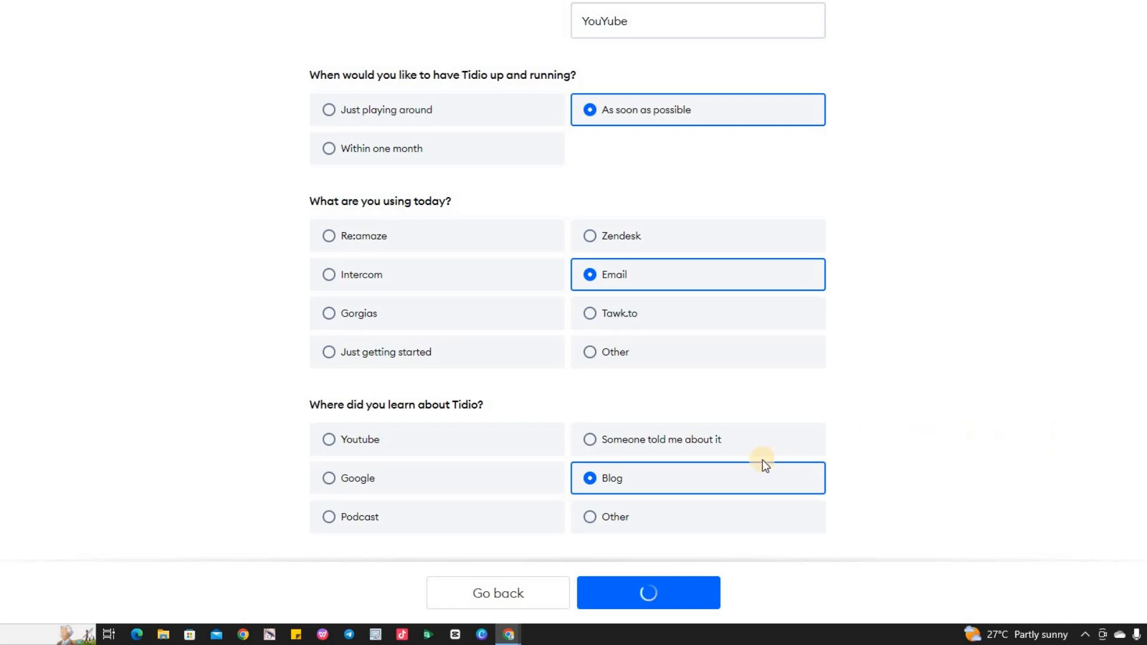
click(647, 593)
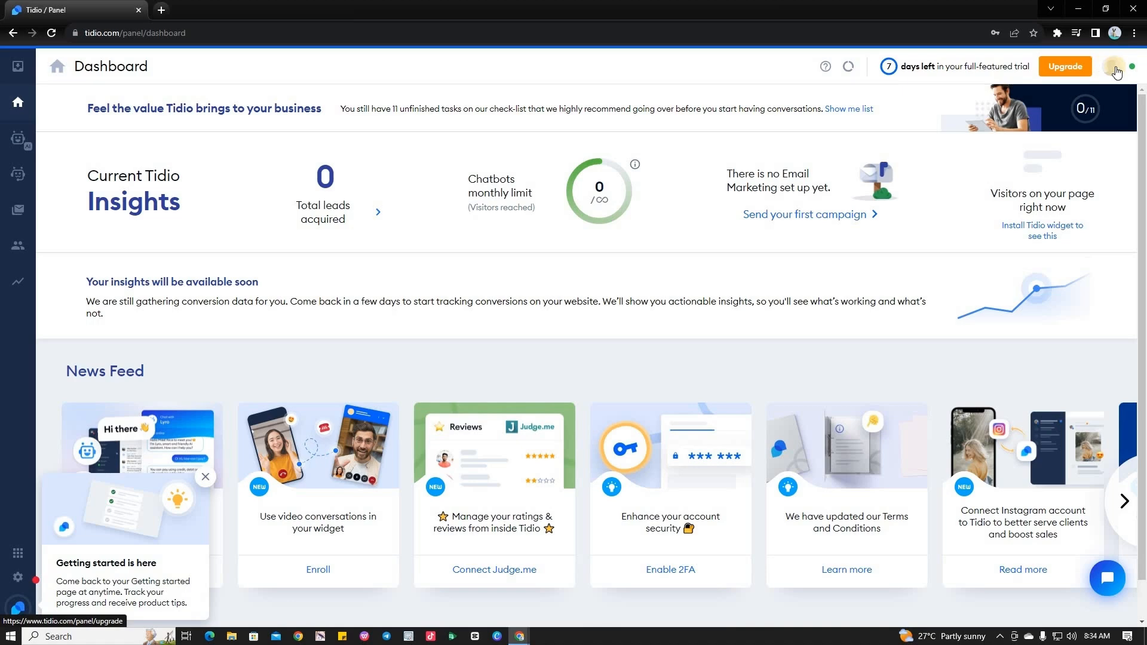
mouse_move(1115, 73)
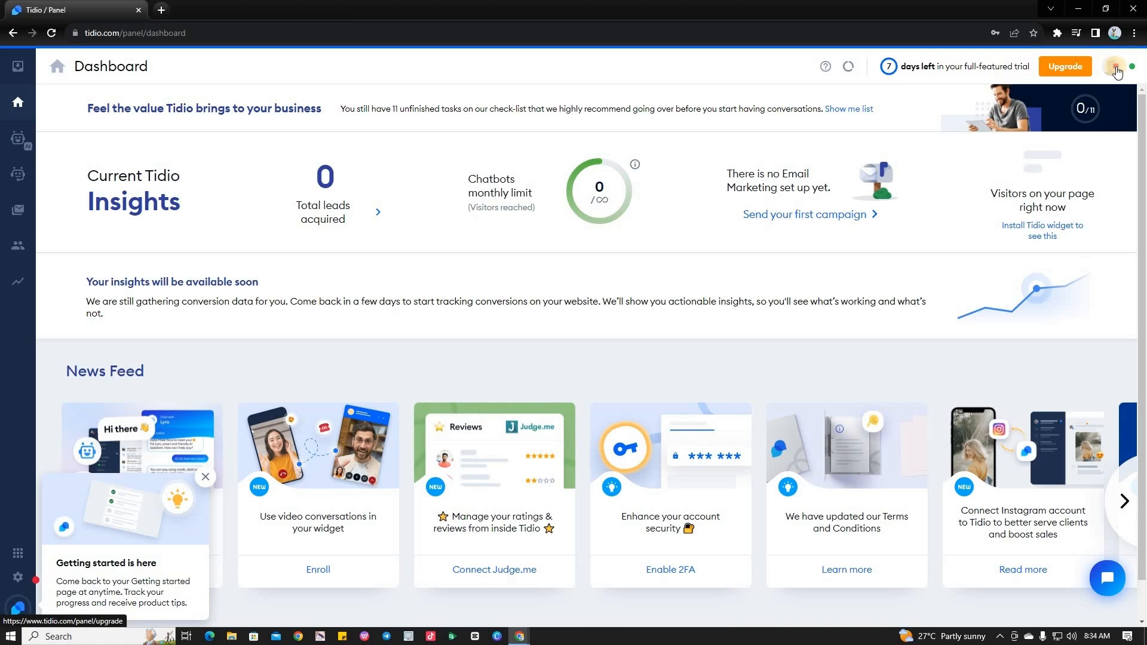
Open the avatar panel at top right and choose Profile to show personal details settings.
click(1117, 66)
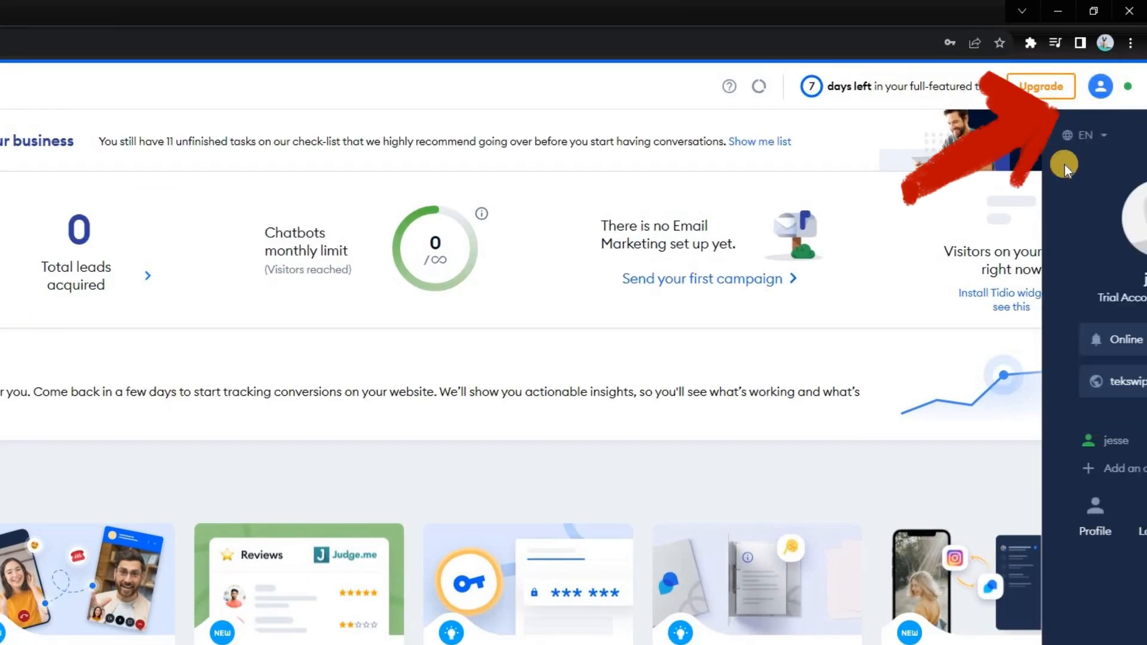
click(1099, 85)
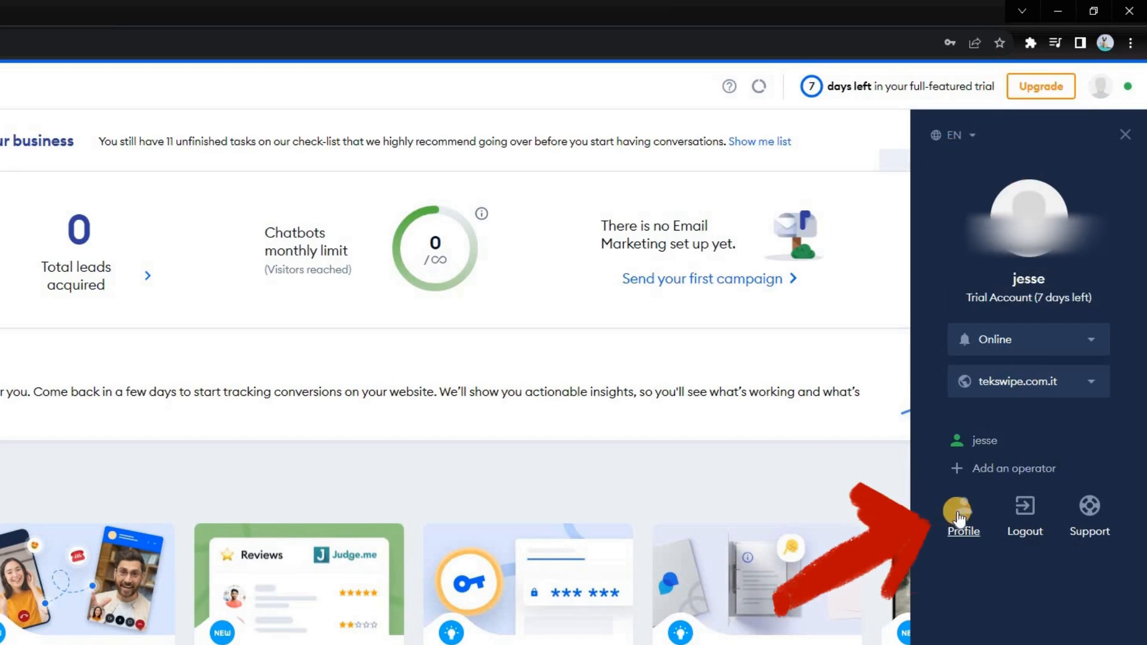
click(962, 519)
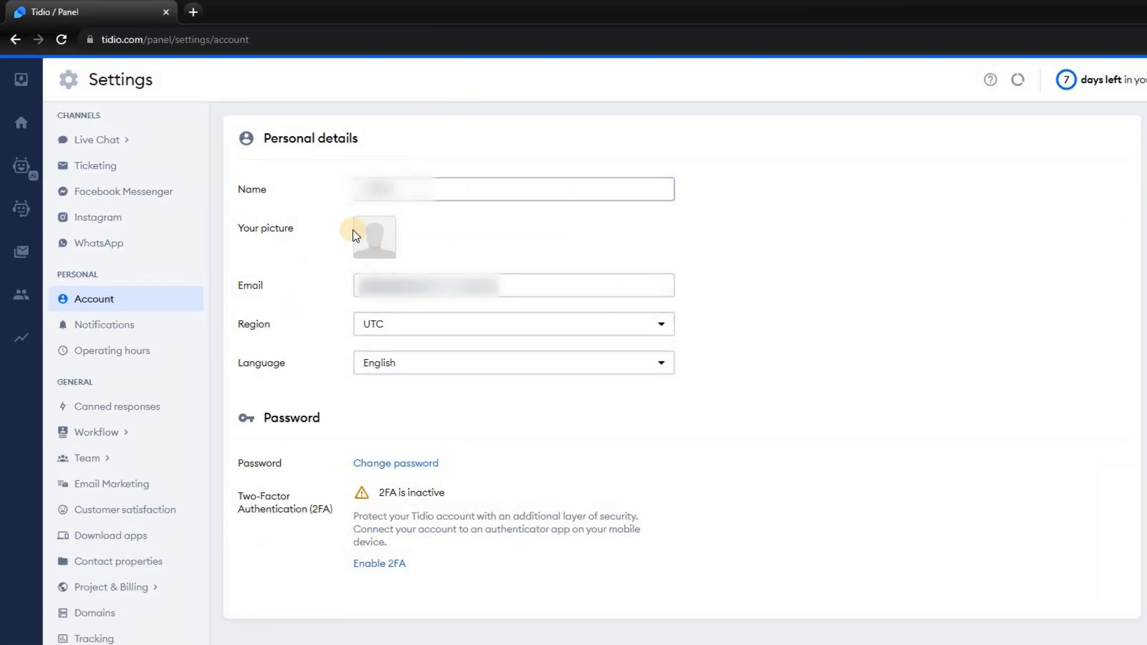
click(374, 236)
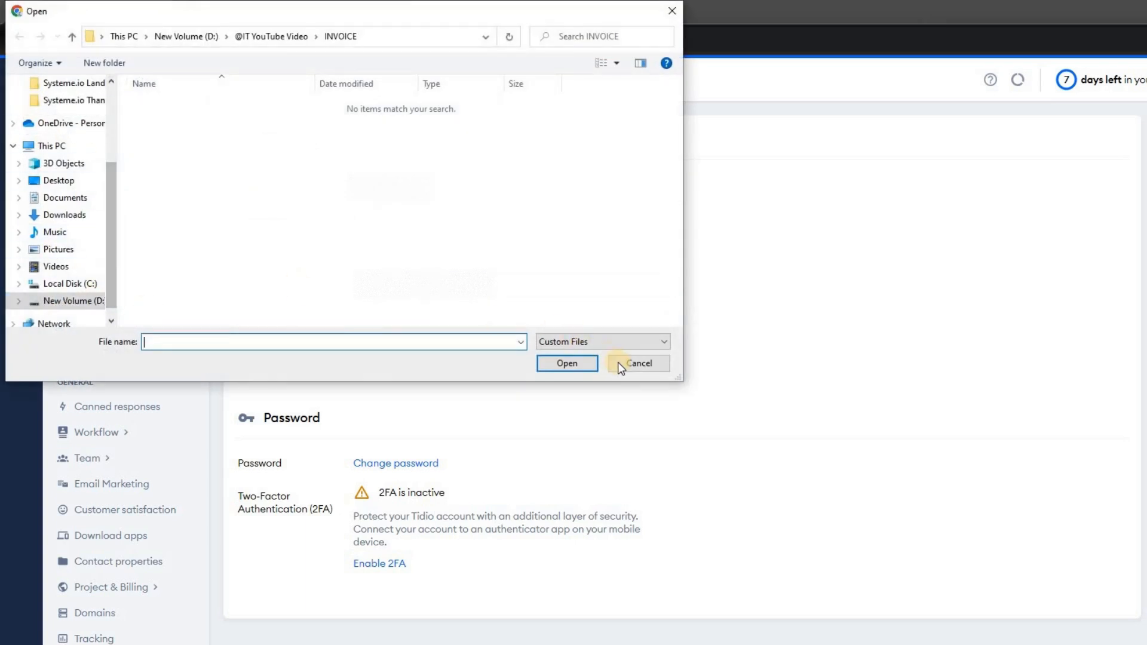
click(638, 364)
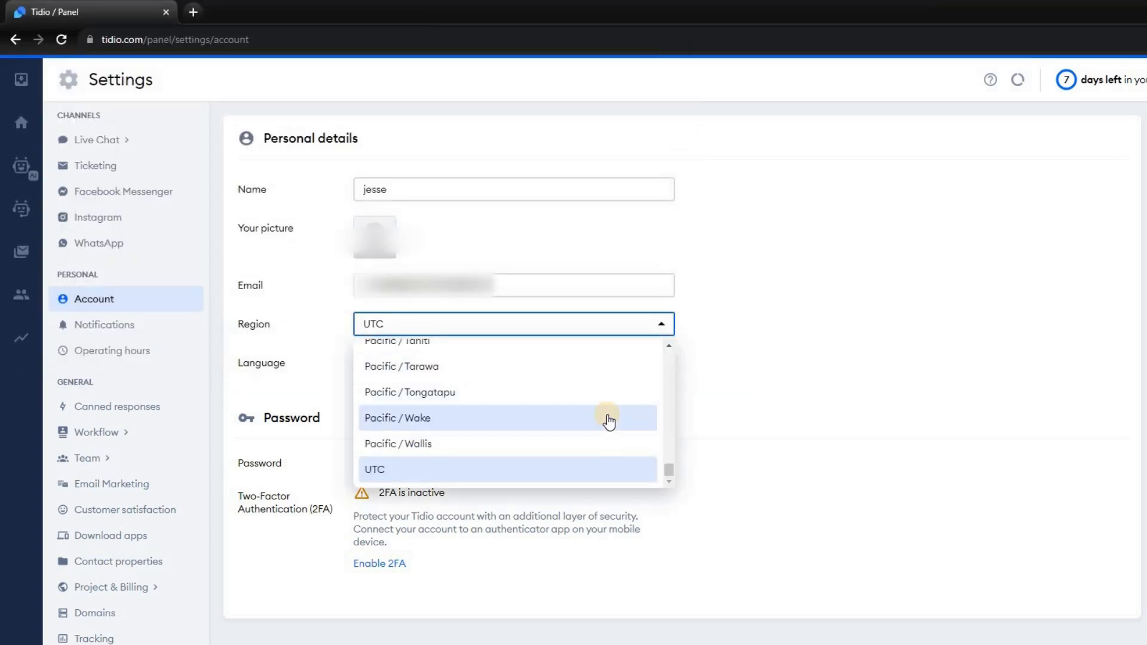